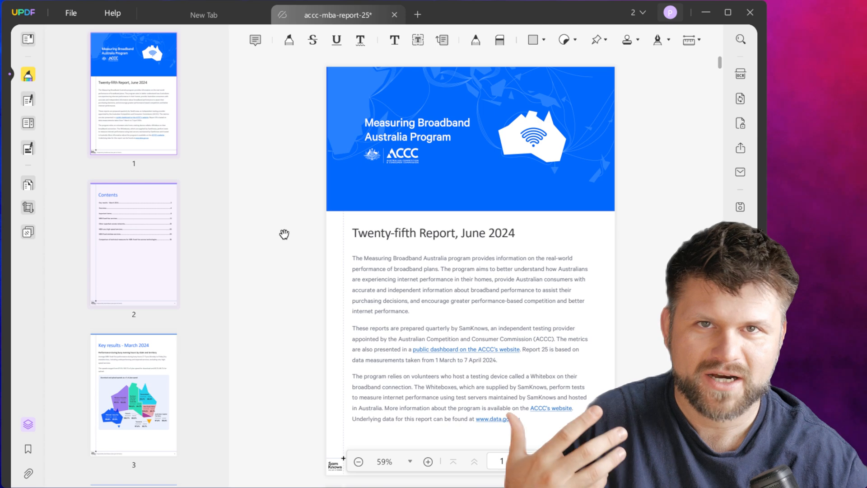
# Enter Edit PDF mode on the broadband report and bring up the scanned dGRds document.
pyautogui.click(28, 99)
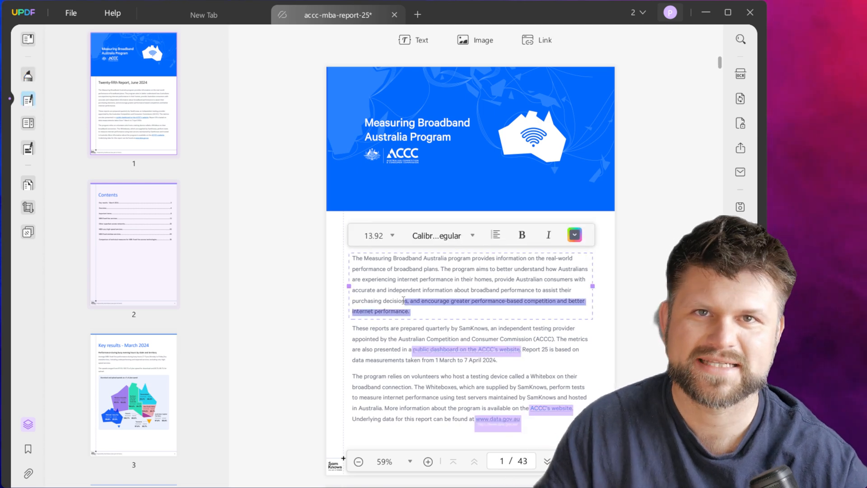
pyautogui.write('egfxbfxgcvhbxfghxf')
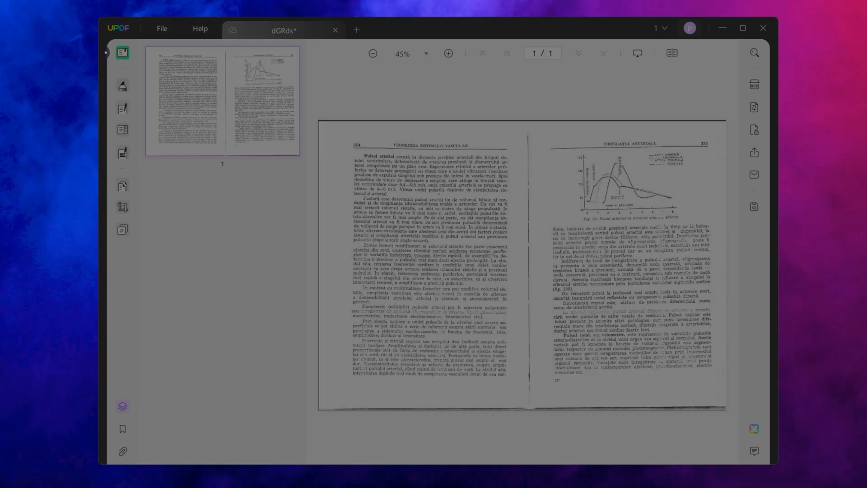
# Switch to the Carleton University sample signature form and select a region of its fields.
pyautogui.click(754, 85)
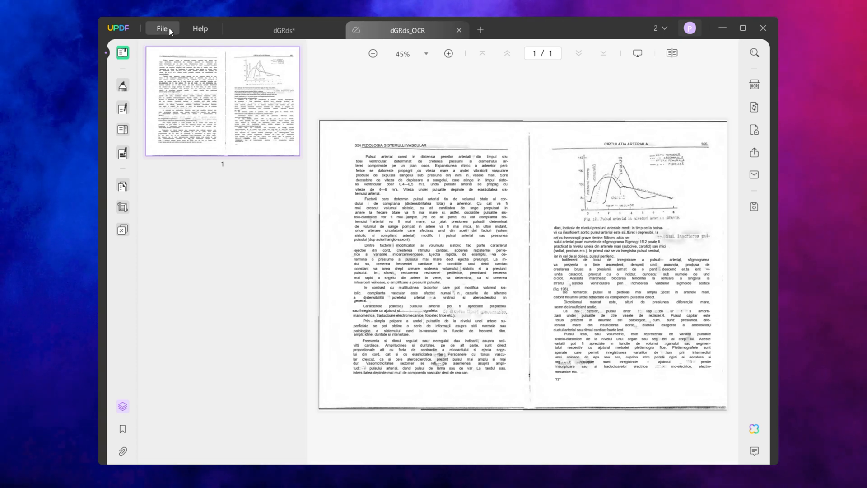
pyautogui.moveTo(363, 201); pyautogui.dragTo(504, 317)
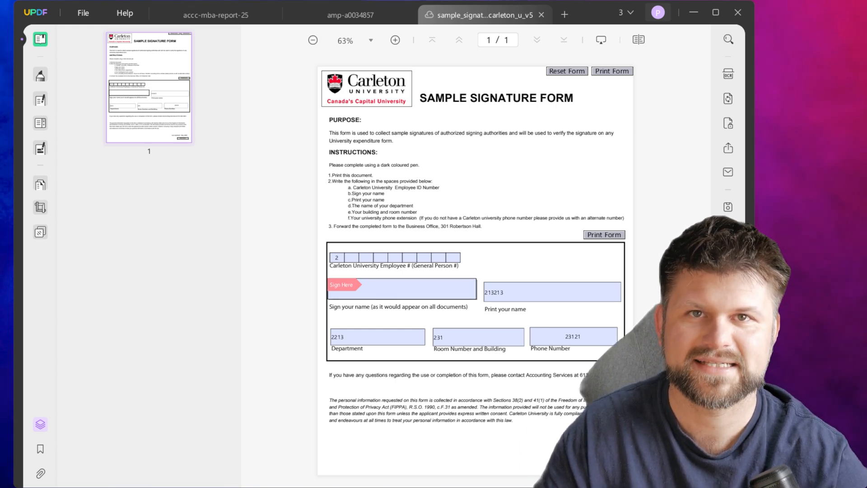
# Reorder the report so the Contents page follows the Key results page.
pyautogui.click(402, 288)
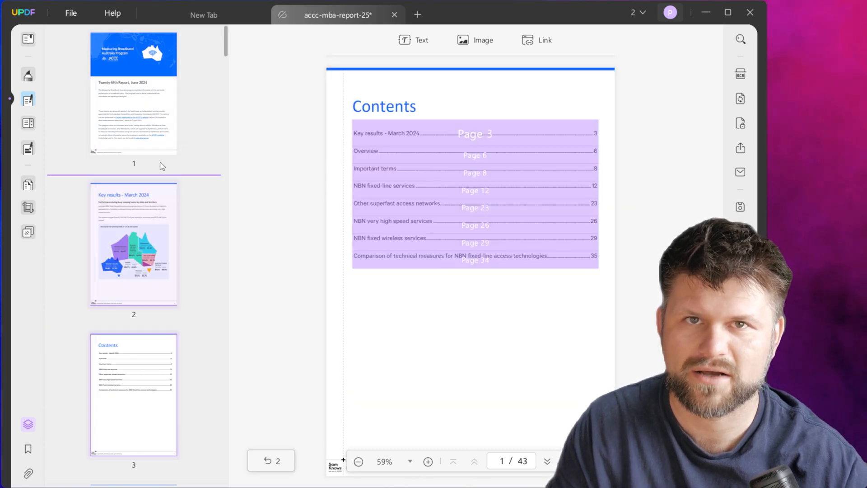
pyautogui.scroll(-3)
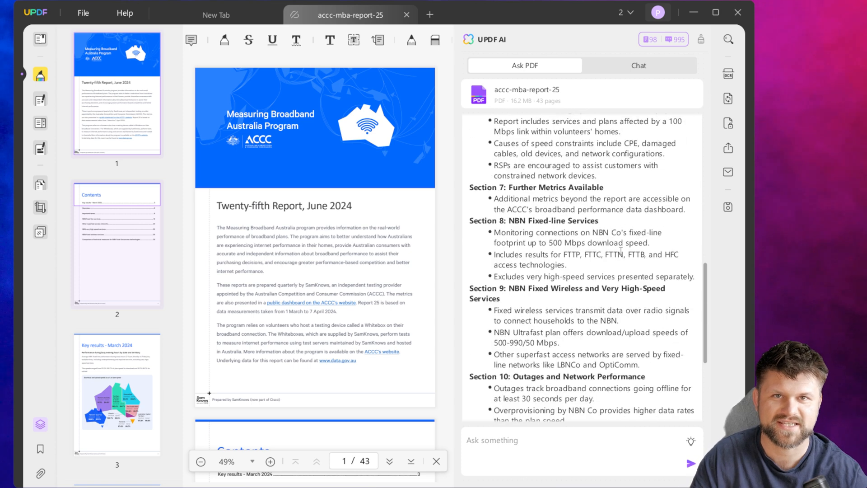
# Scroll through the AI summary of pages 1–10 and move to the Ask something box.
pyautogui.scroll(-3)
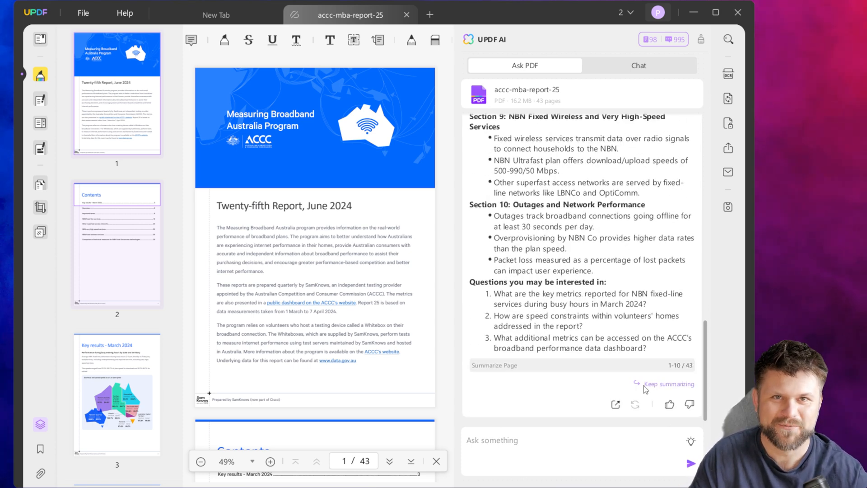
pyautogui.click(557, 446)
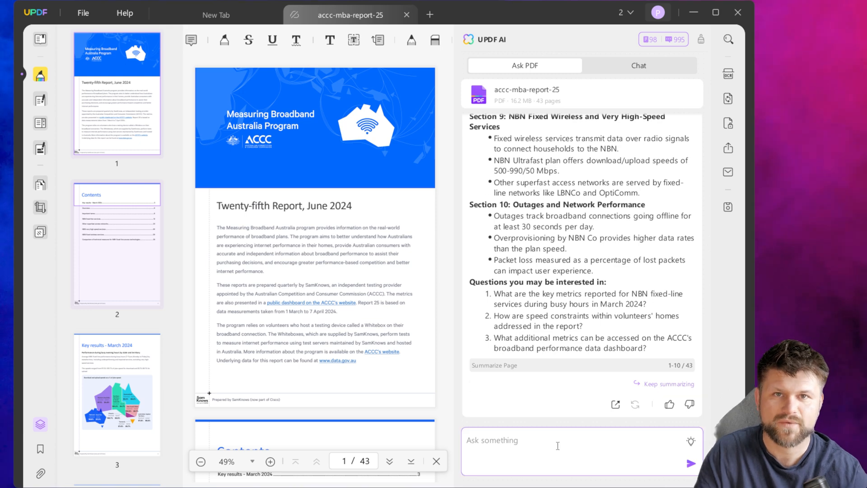
# Ask UPDF AI to summarise the report's core findings and read through the answer.
pyautogui.write('summariuse the core findings of this d')
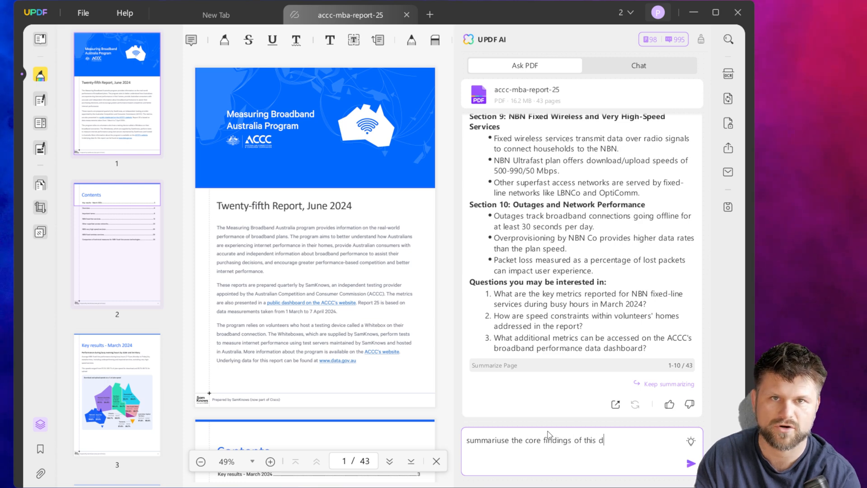
pyautogui.click(691, 463)
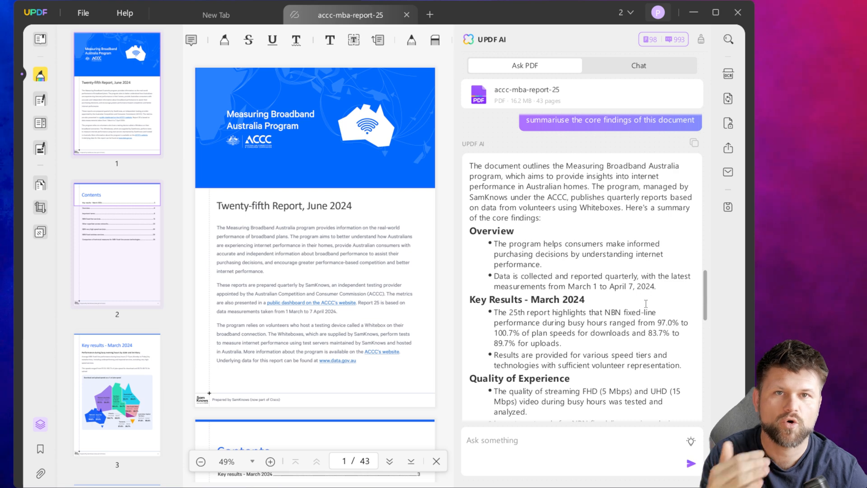
pyautogui.scroll(-3)
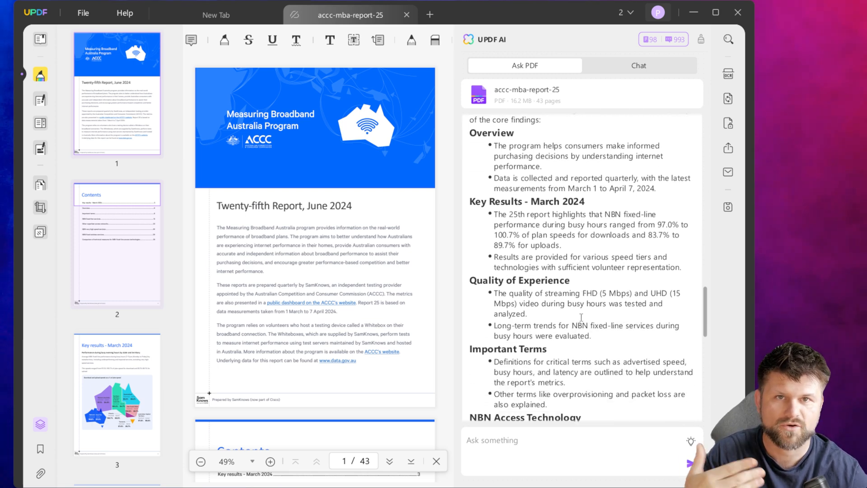
pyautogui.scroll(-3)
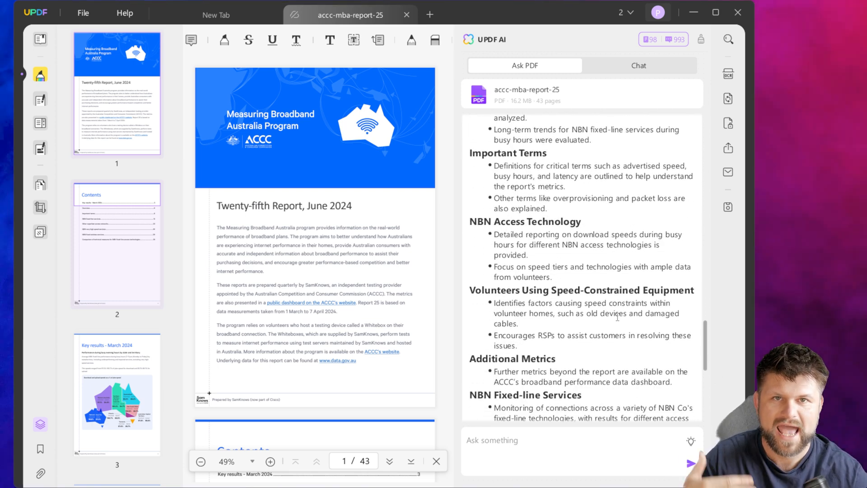
pyautogui.scroll(-3)
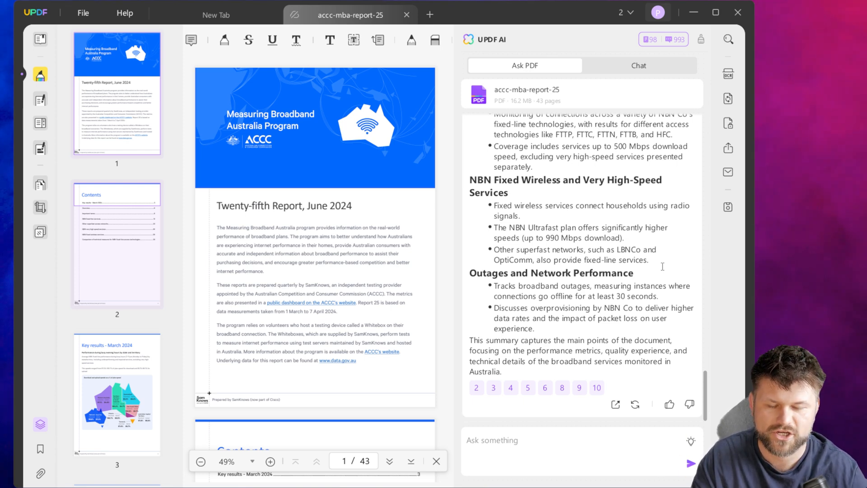
# Ask the AI 'what is the fastest broadband speed' and get the NBN Ultrafast answer.
pyautogui.write('what i')
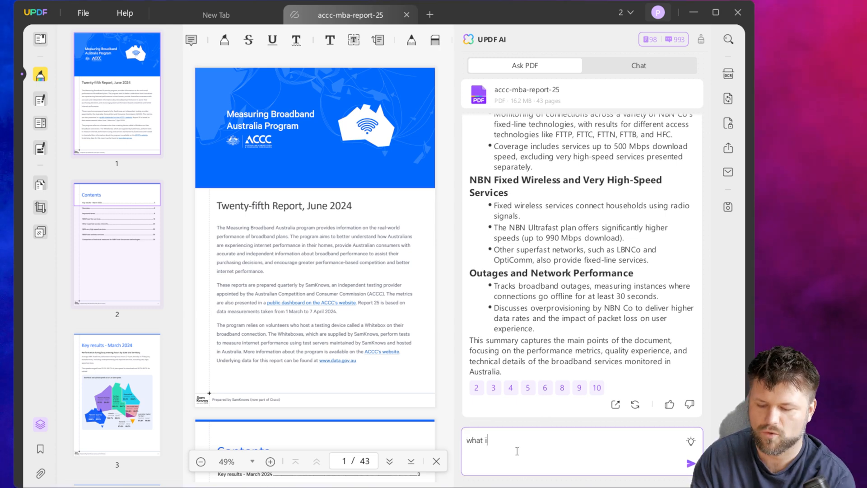
pyautogui.write('s the fastest br')
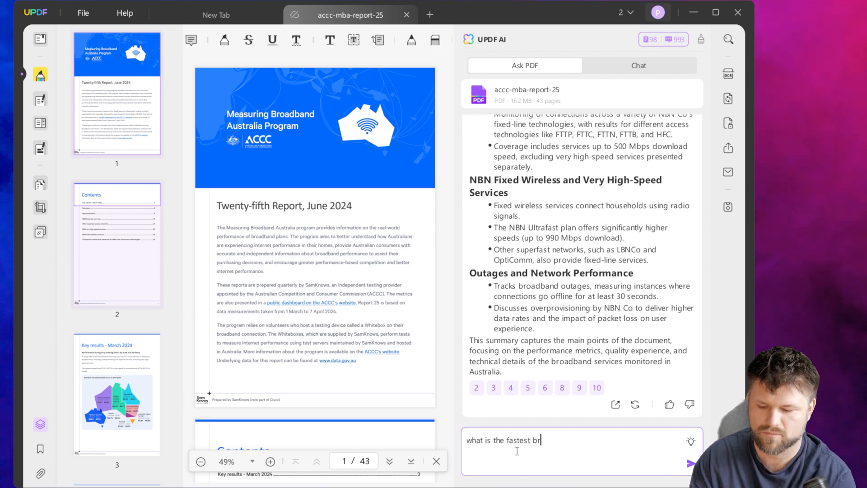
pyautogui.write('oadband speed')
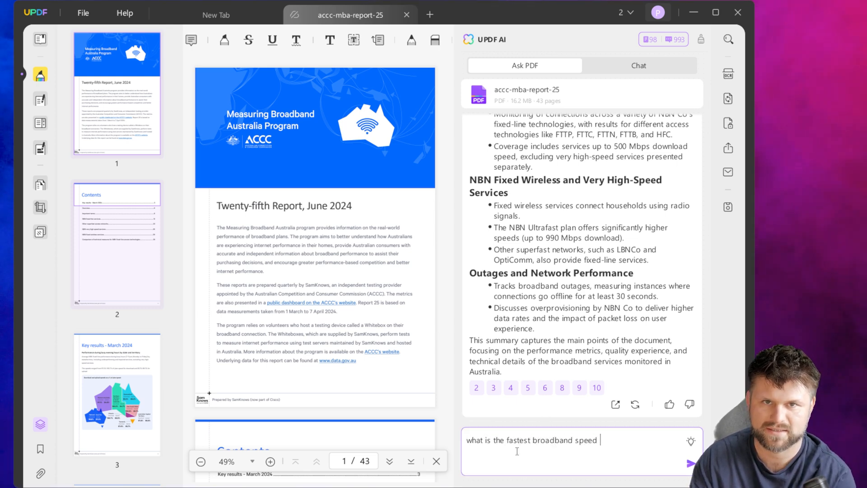
pyautogui.click(690, 463)
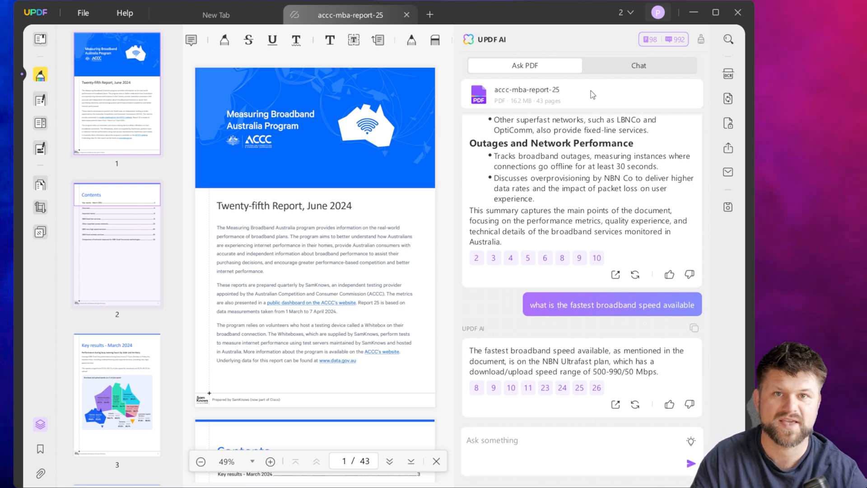
# Switch UPDF AI from Ask PDF to general Chat, ready to write a message.
pyautogui.click(638, 65)
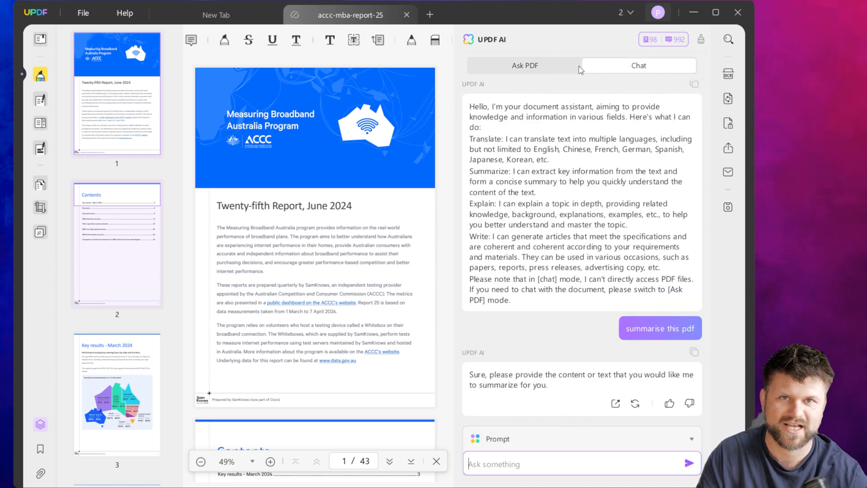
pyautogui.click(524, 65)
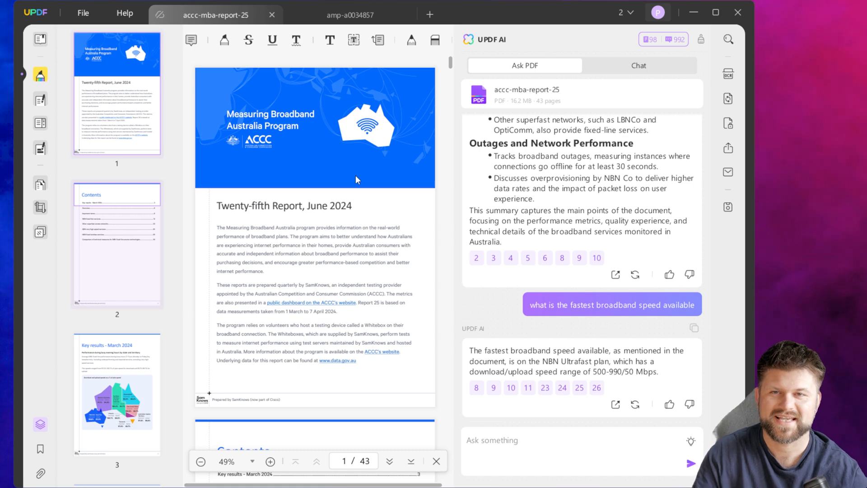
# Switch to the amp-a0034857 video games article and scroll through its pages.
pyautogui.click(351, 16)
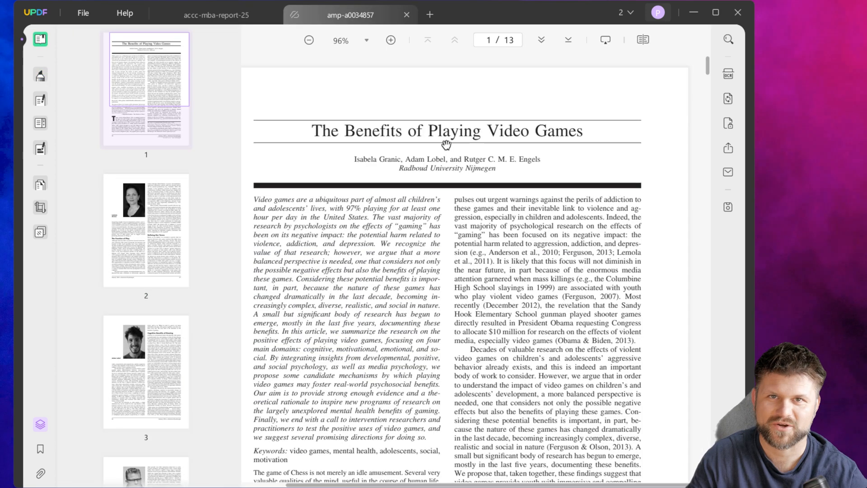
pyautogui.moveTo(459, 171)
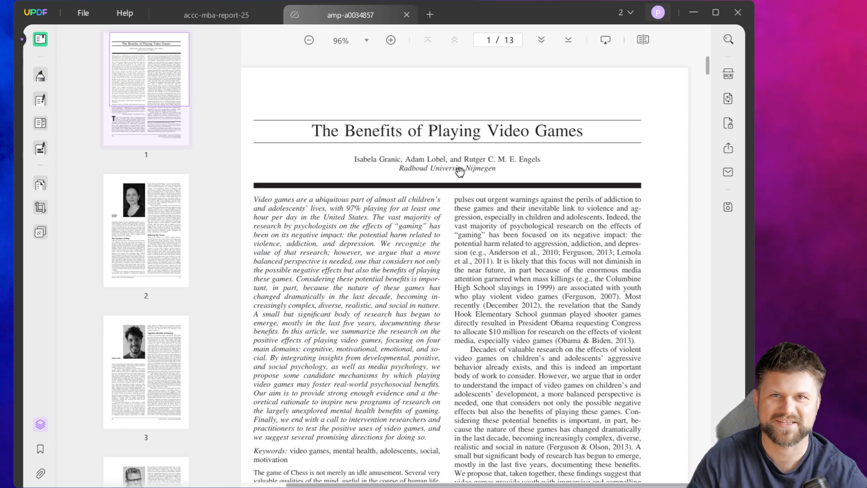
pyautogui.scroll(-3)
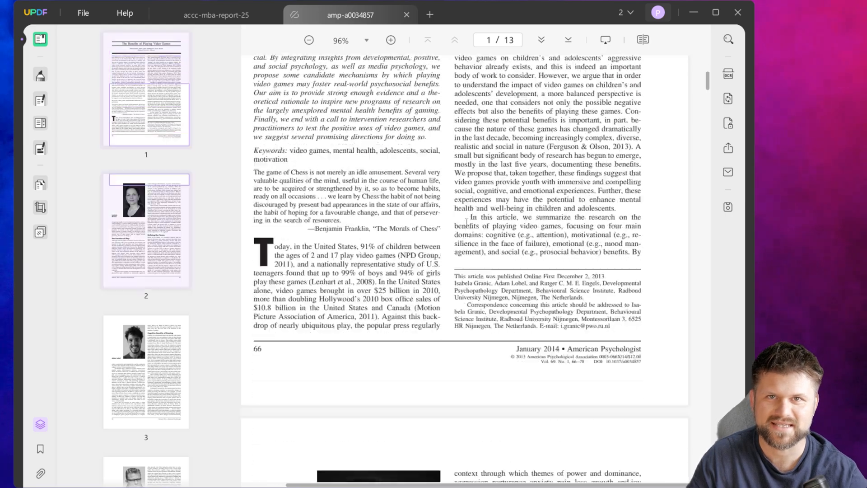
pyautogui.scroll(-3)
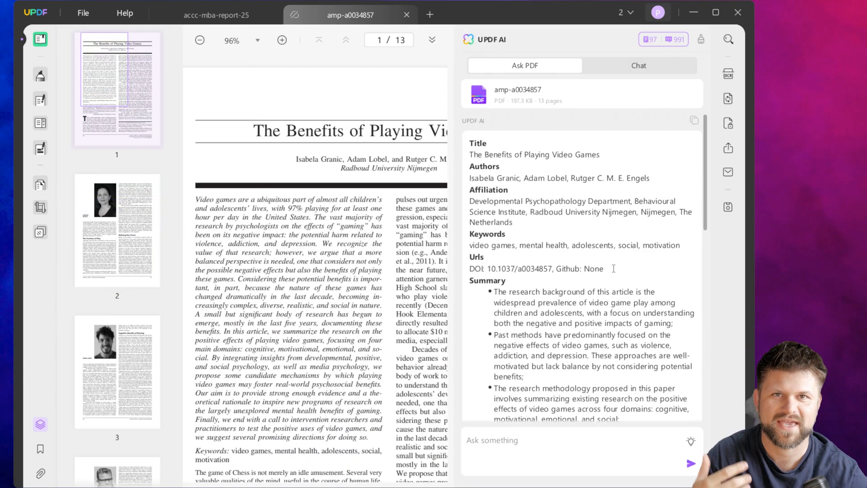
pyautogui.scroll(-3)
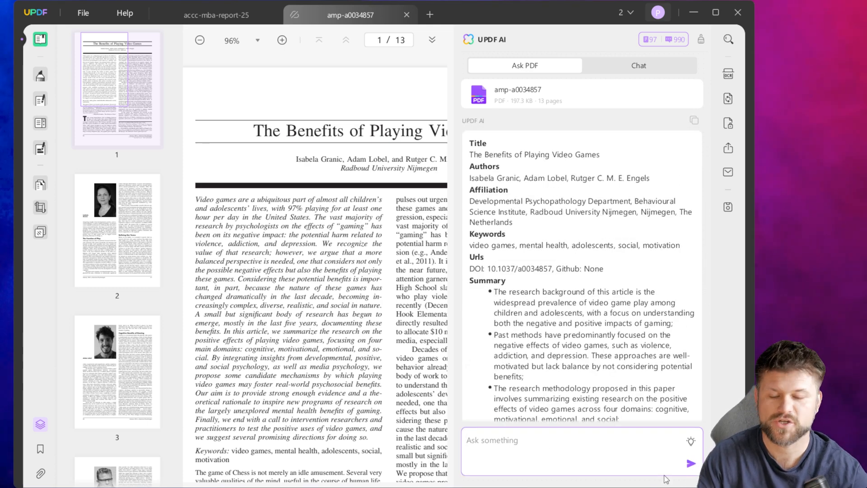
# Ask the AI what the benefits of playing video games are and read its cognitive, social and emotional breakdown.
pyautogui.write('w')
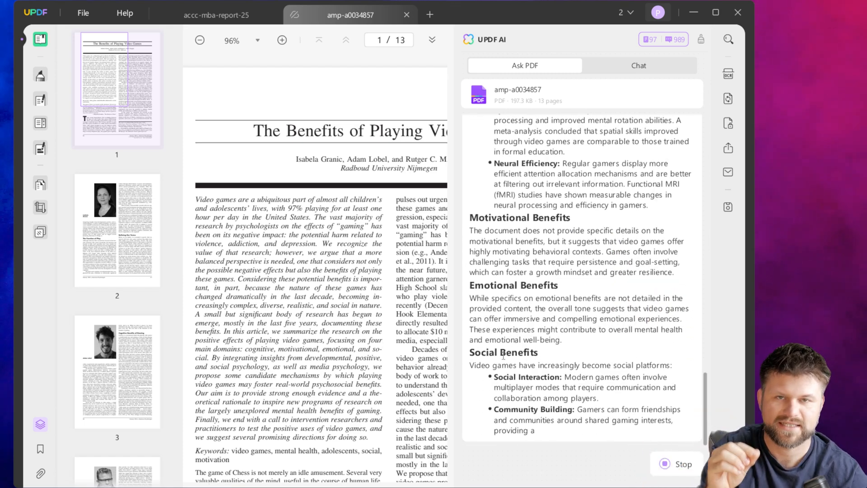
pyautogui.scroll(-3)
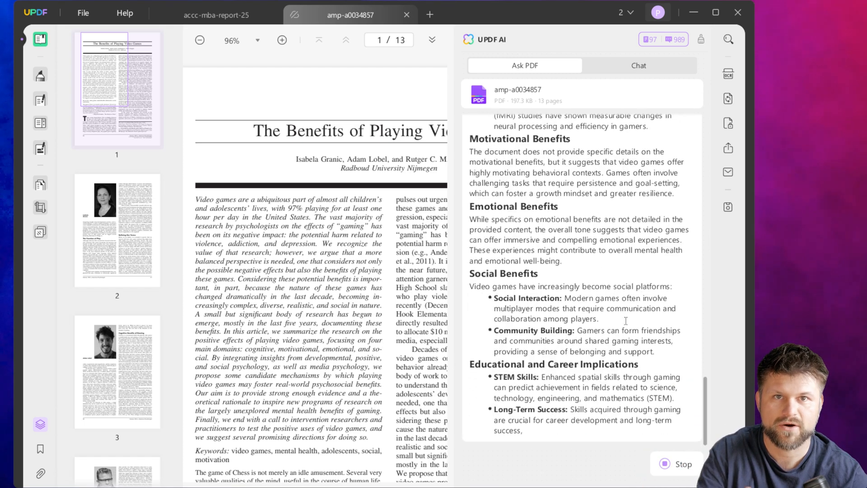
pyautogui.scroll(-3)
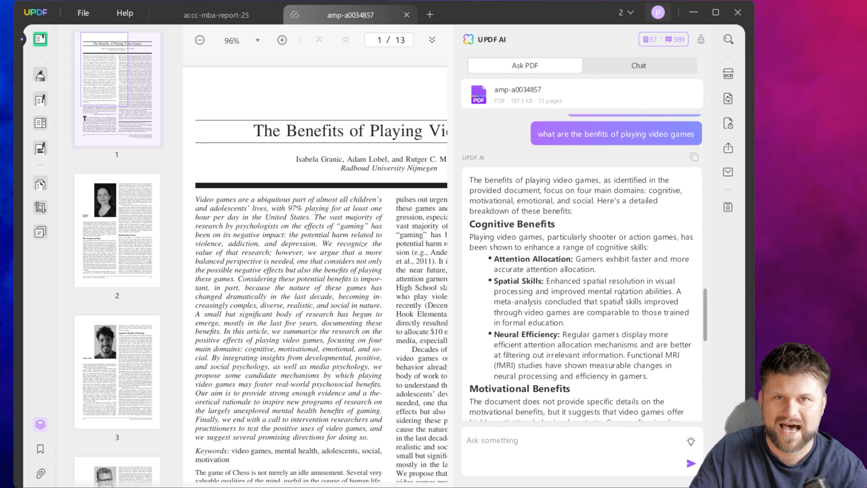
pyautogui.scroll(-3)
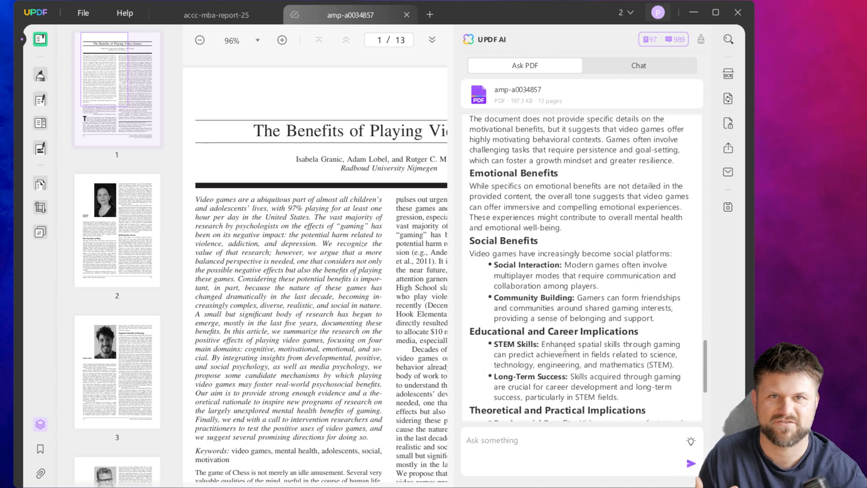
pyautogui.scroll(-3)
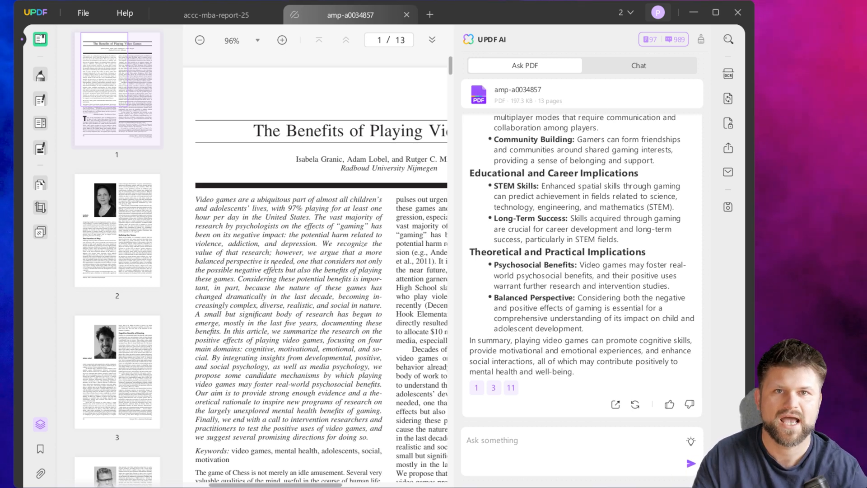
# Request 'help me write a script for a video about the benefits' and scroll through the generated scene-by-scene script.
pyautogui.write('help me write a')
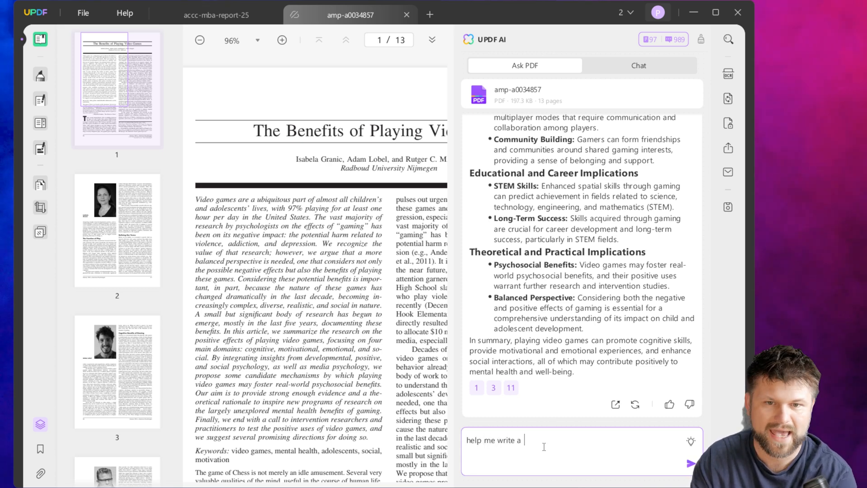
pyautogui.write('script for a video')
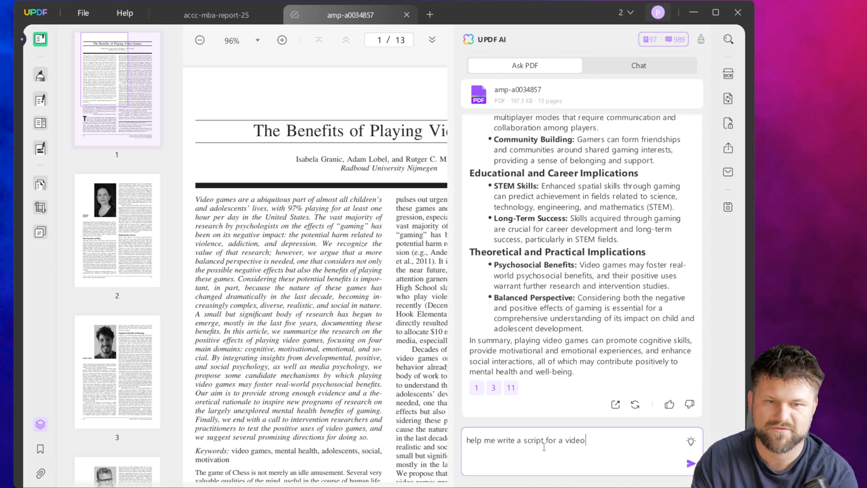
pyautogui.write('about the bve')
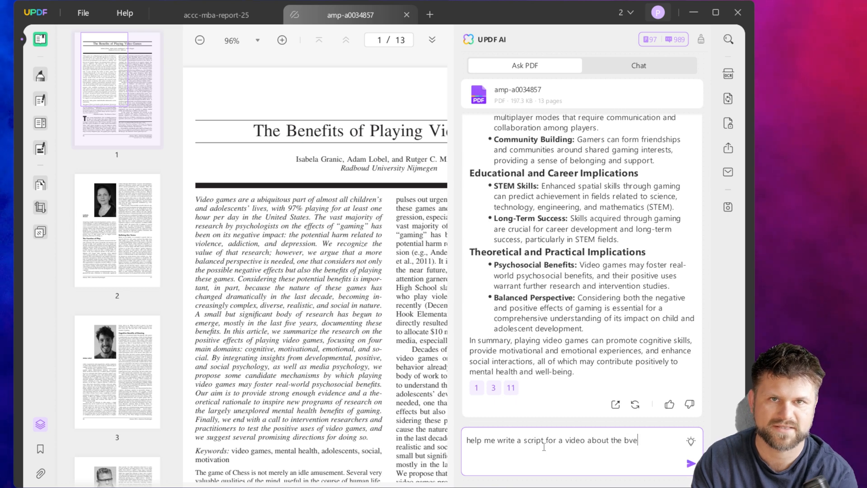
pyautogui.click(688, 463)
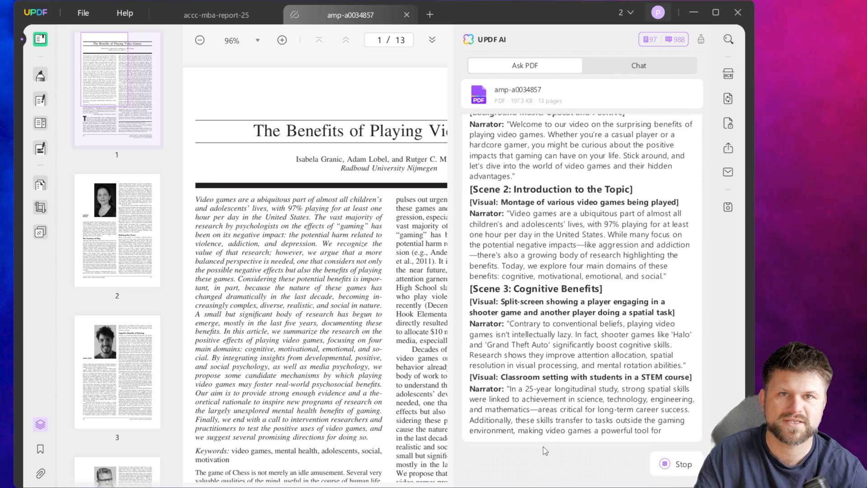
pyautogui.scroll(-3)
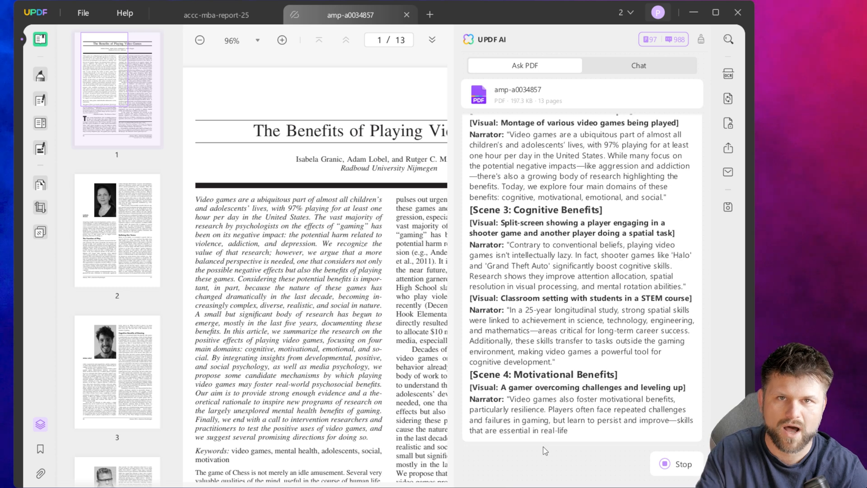
pyautogui.scroll(-3)
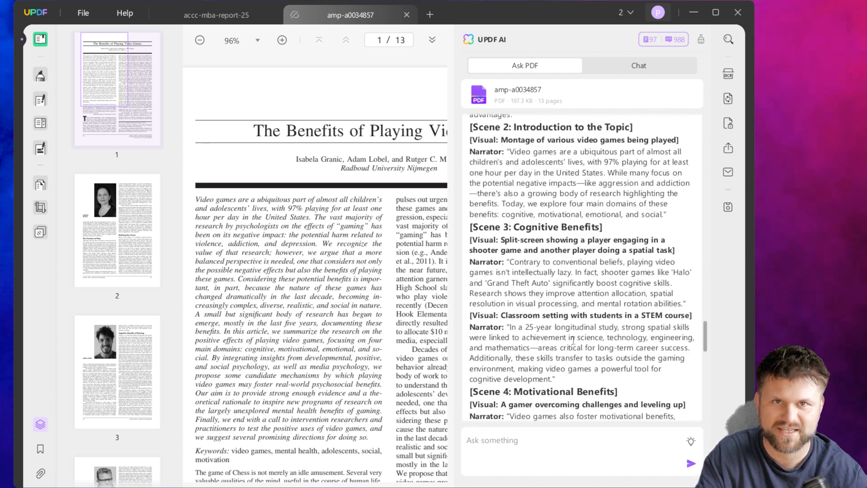
pyautogui.scroll(-3)
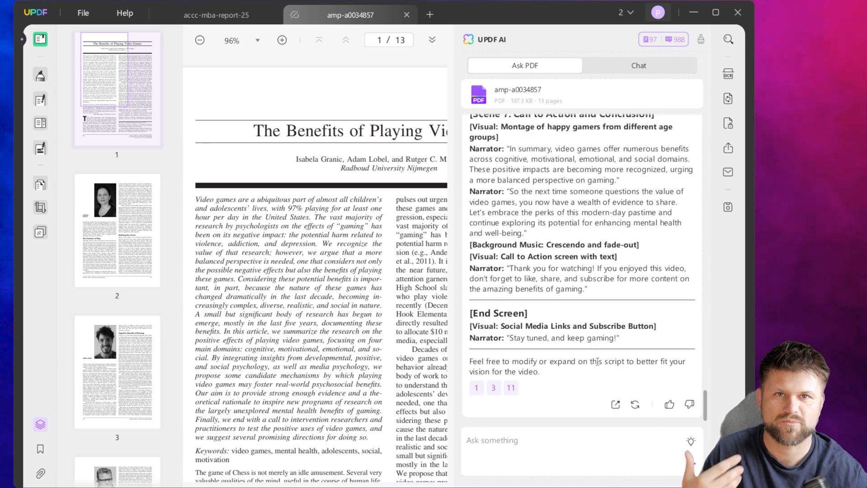